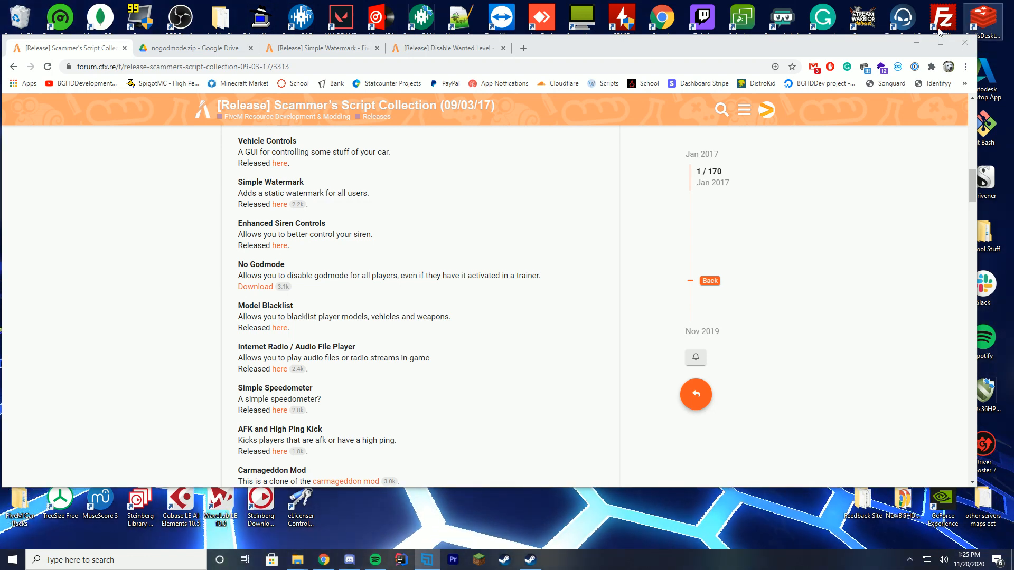
# Browse the Scammer's Script Collection post, then switch to the Simple Watermark release thread.
pyautogui.click(323, 49)
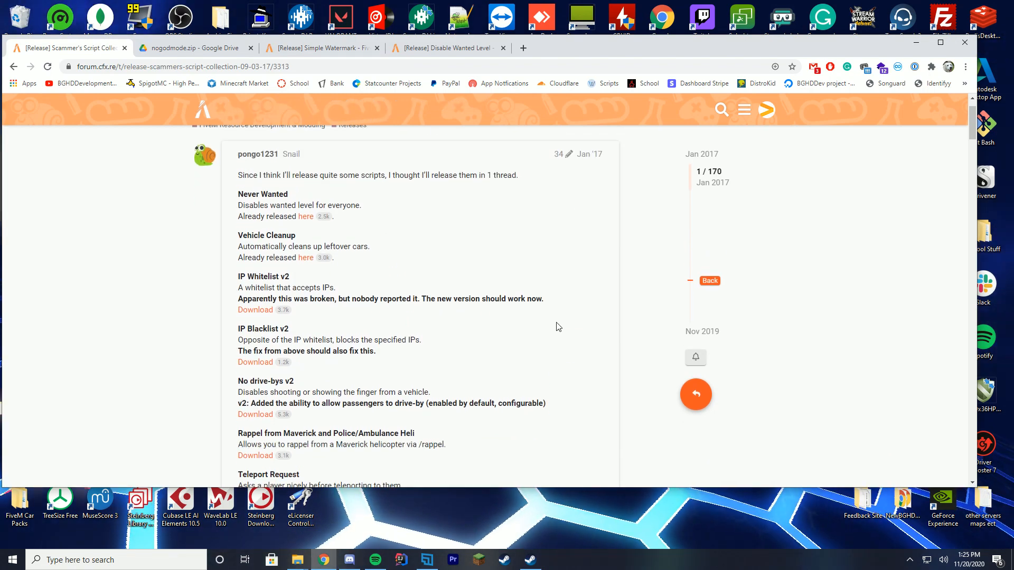
pyautogui.scroll(-3)
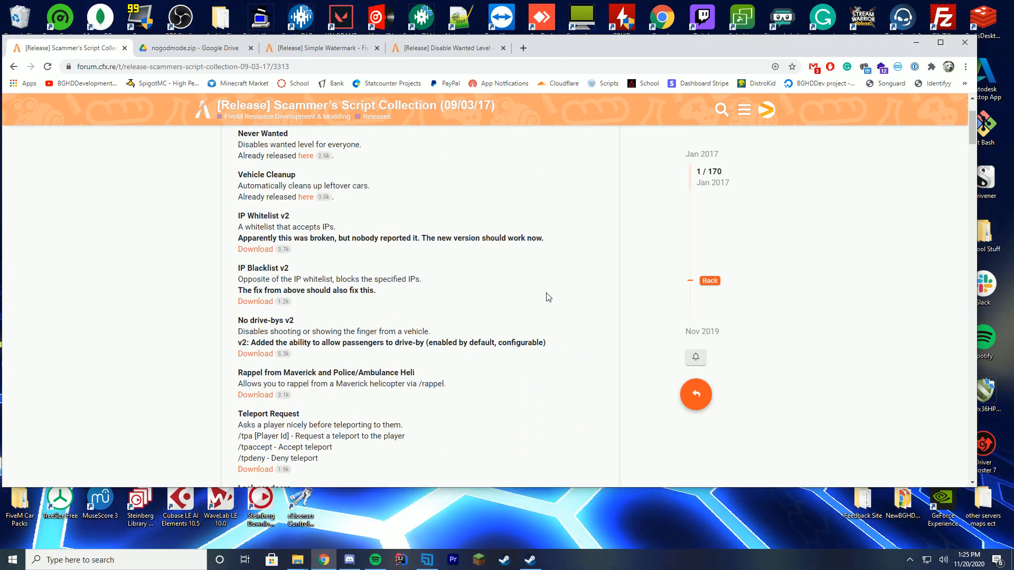
pyautogui.click(327, 49)
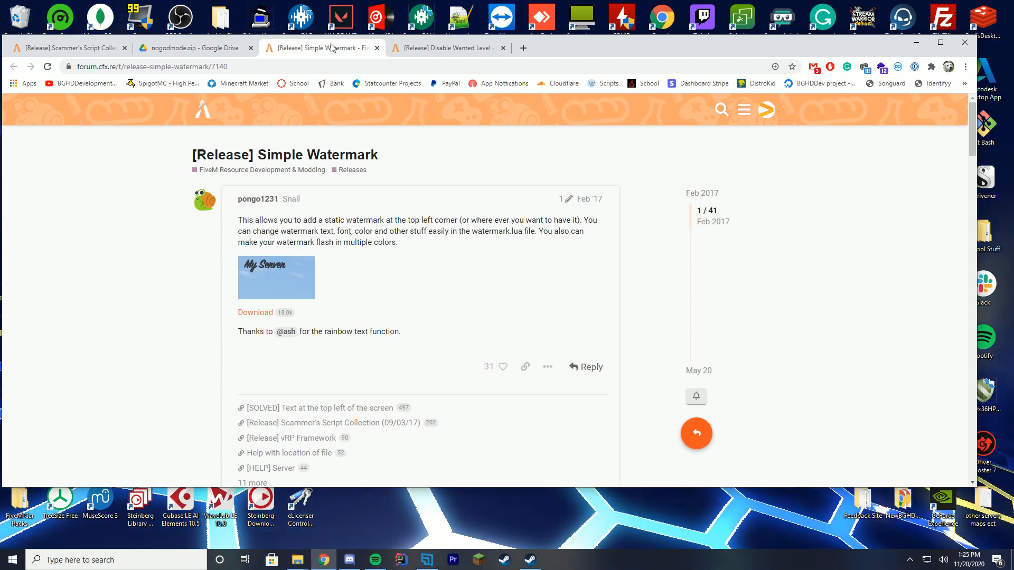
pyautogui.moveTo(163, 205)
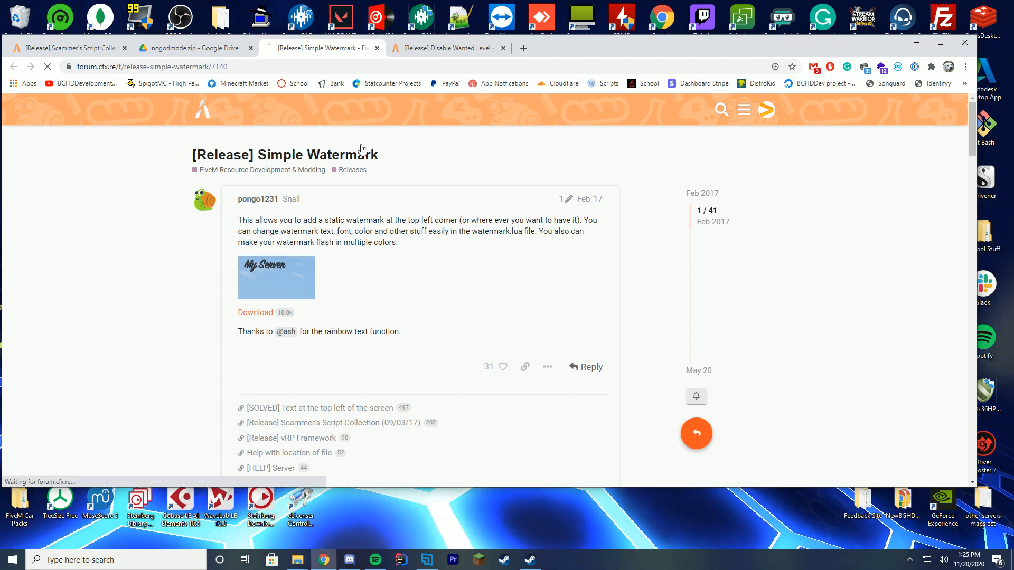
# Preview the nogodmode, watermark and NeverWanted zips in Drive and download watermark.zip.
pyautogui.click(450, 48)
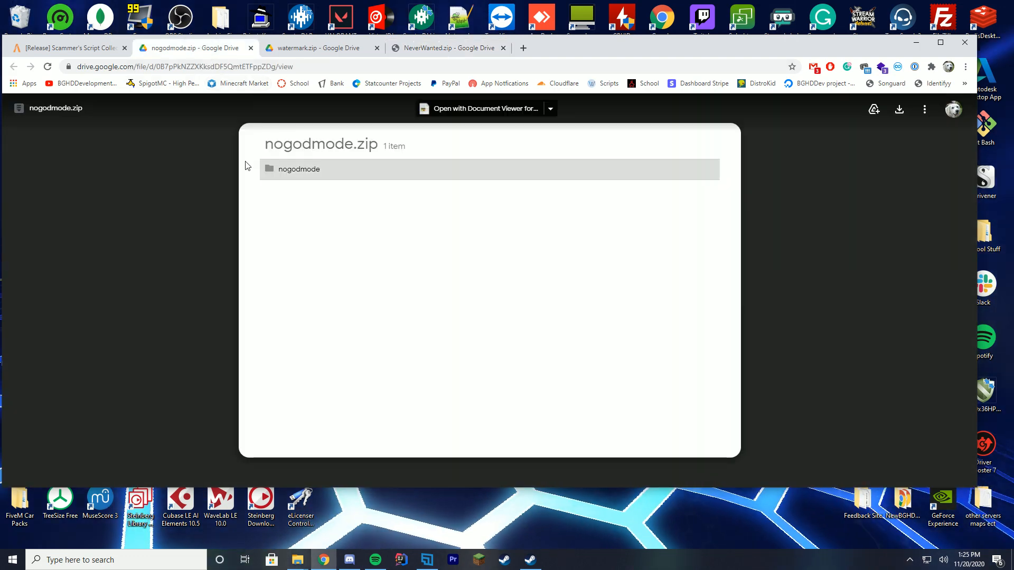
pyautogui.click(317, 47)
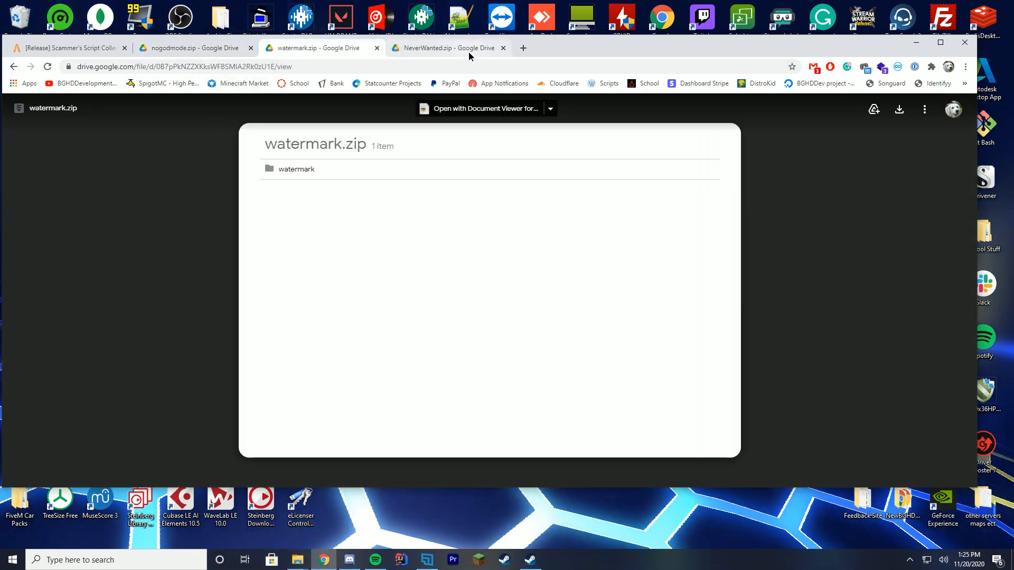
pyautogui.click(192, 47)
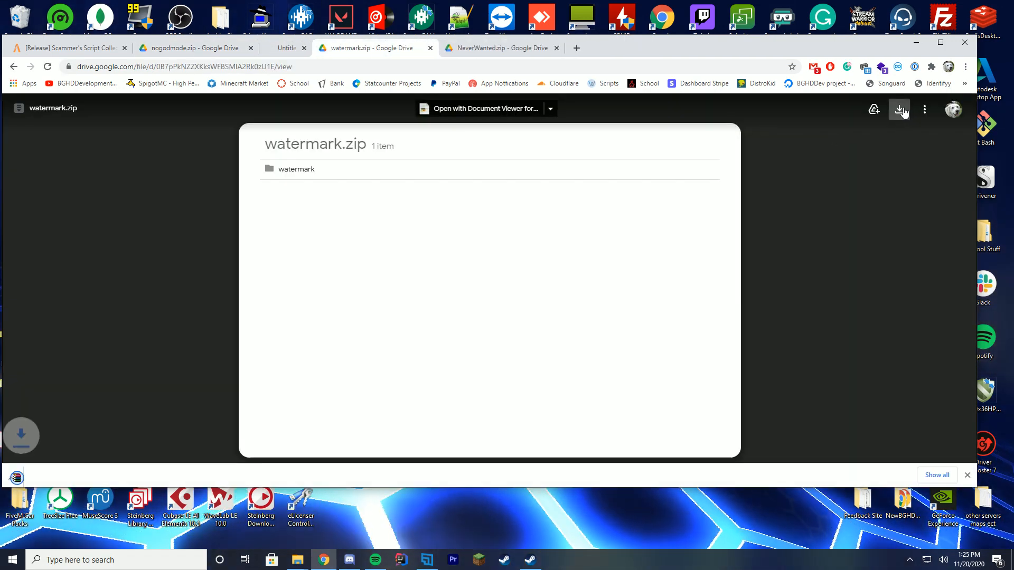
pyautogui.click(898, 109)
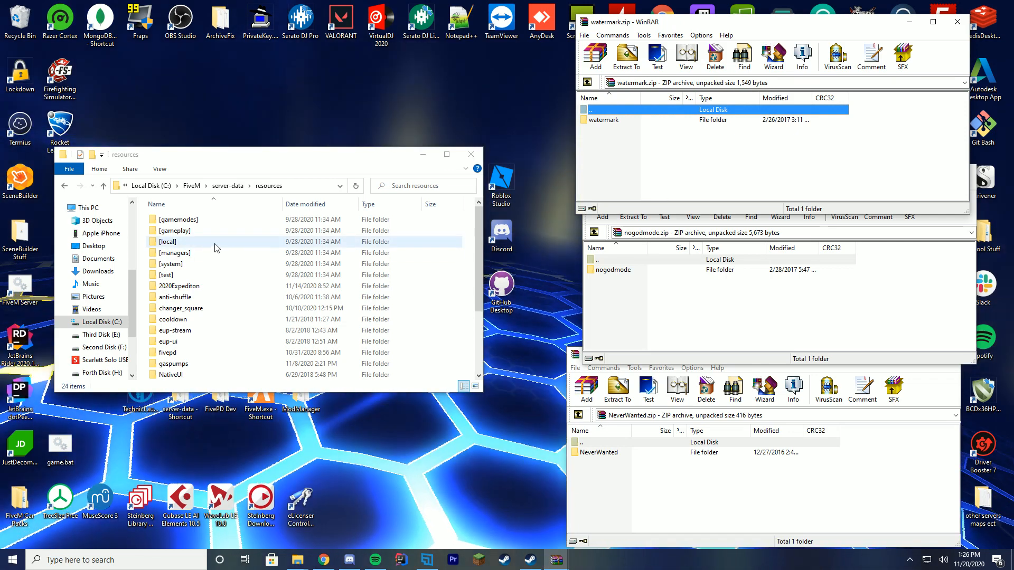
# Copy the watermark folder from the archive into C:\FiveM\server-data\resources.
pyautogui.click(603, 119)
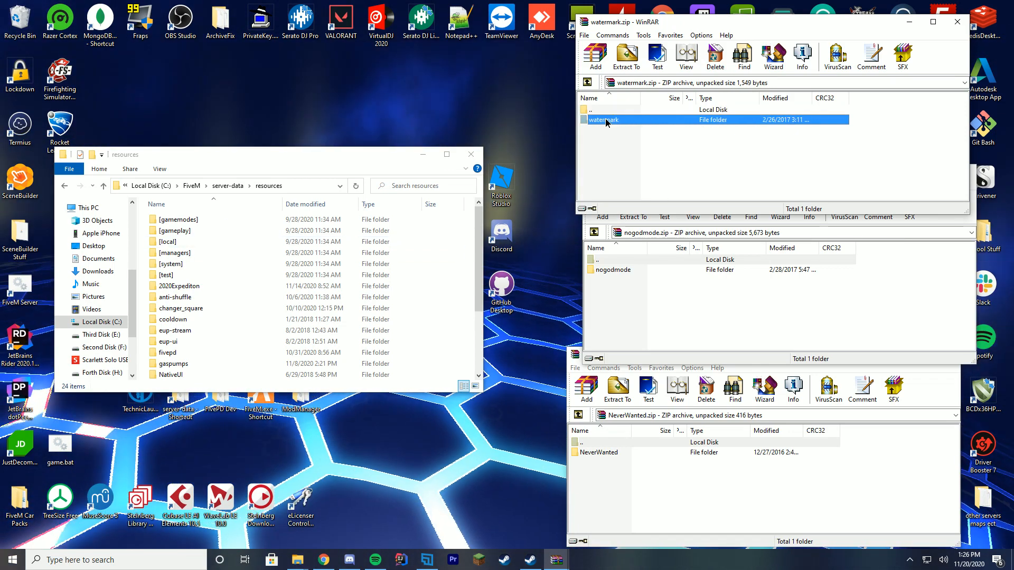
pyautogui.doubleClick(603, 119)
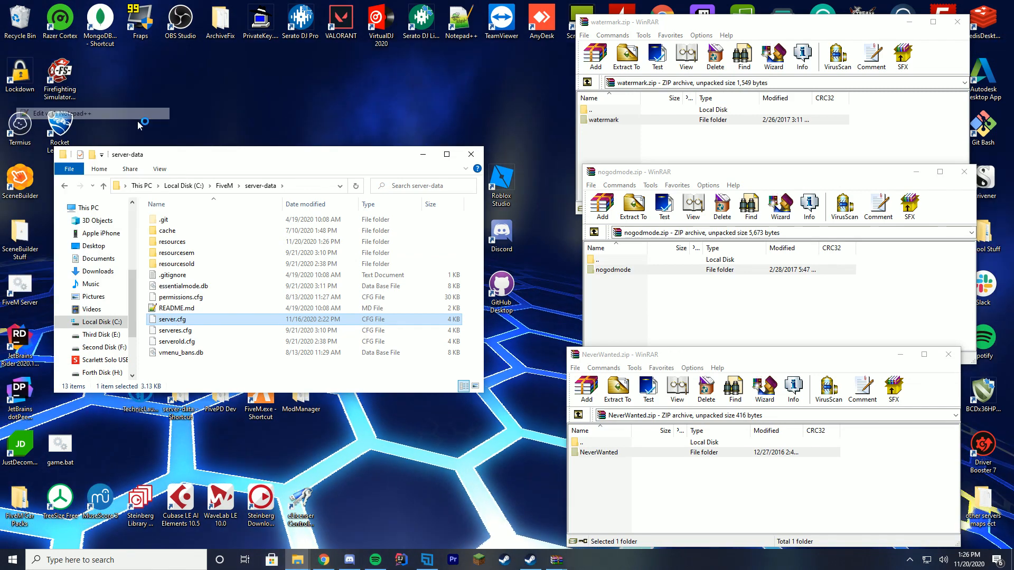
# Append ensure watermark, ensure NeverWanted and ensure nogodmode to server.cfg in Notepad++.
pyautogui.doubleClick(172, 319)
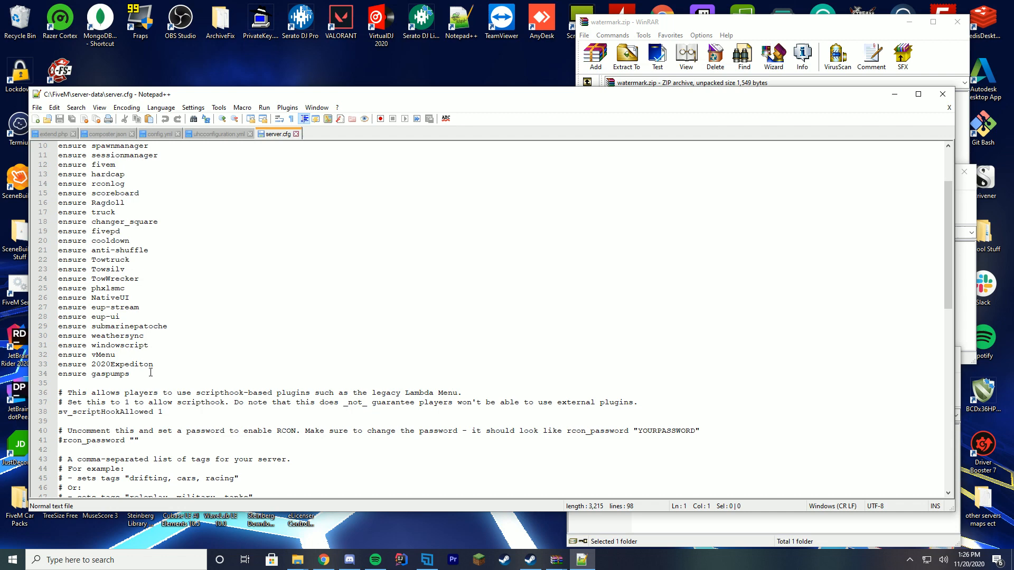
pyautogui.write('ensure')
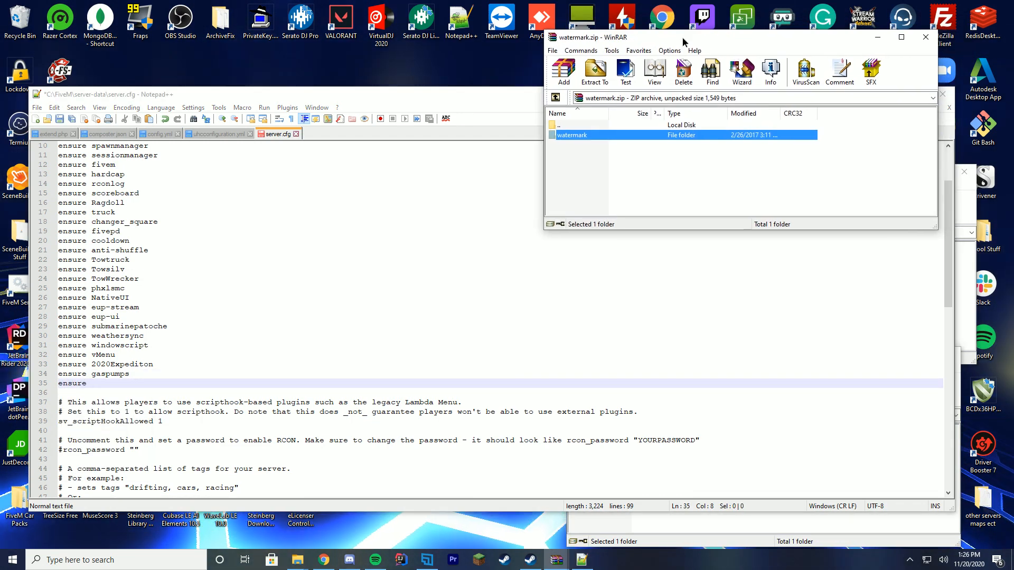
pyautogui.click(918, 38)
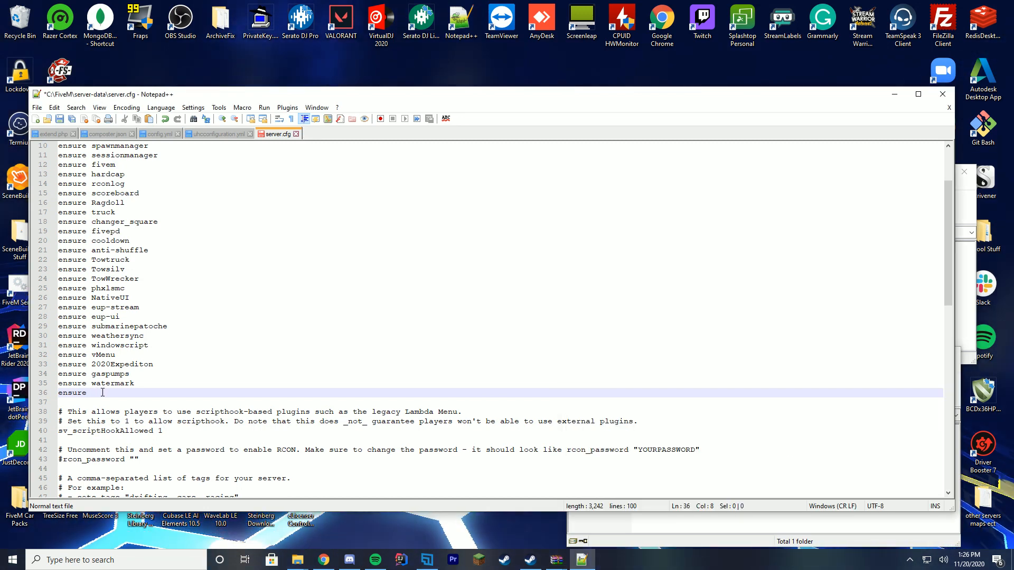
pyautogui.write('NeverWat')
pyautogui.write('ensure')
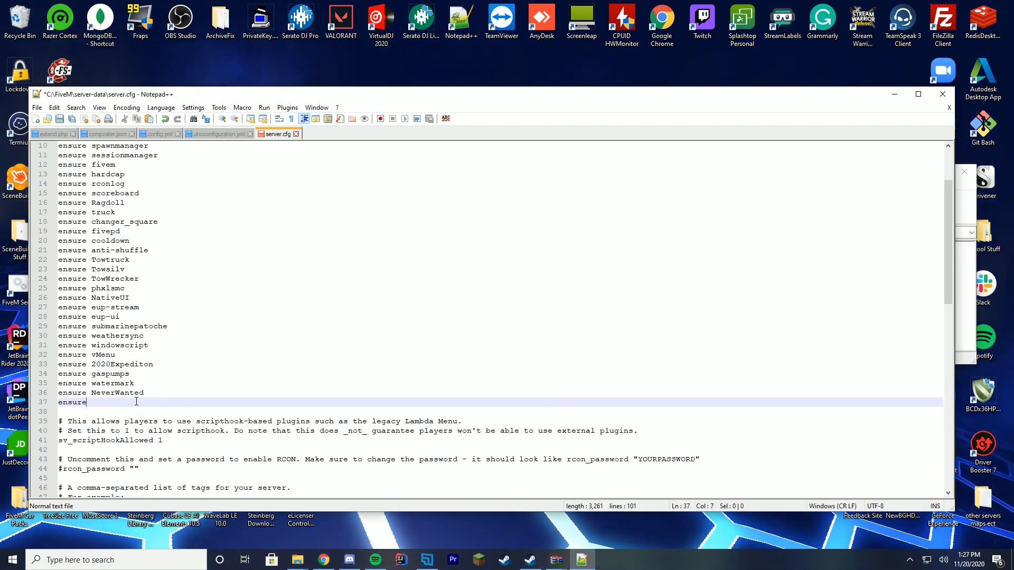
pyautogui.write('nogodmo')
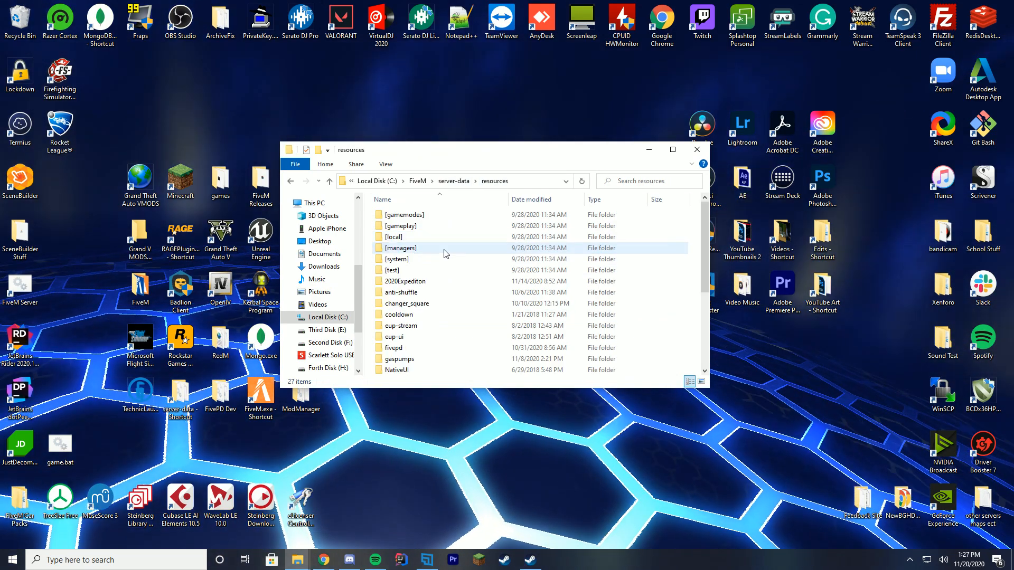
# In watermark.lua set servername to BGHDDevelopment and bringontherainbows to true.
pyautogui.click(399, 358)
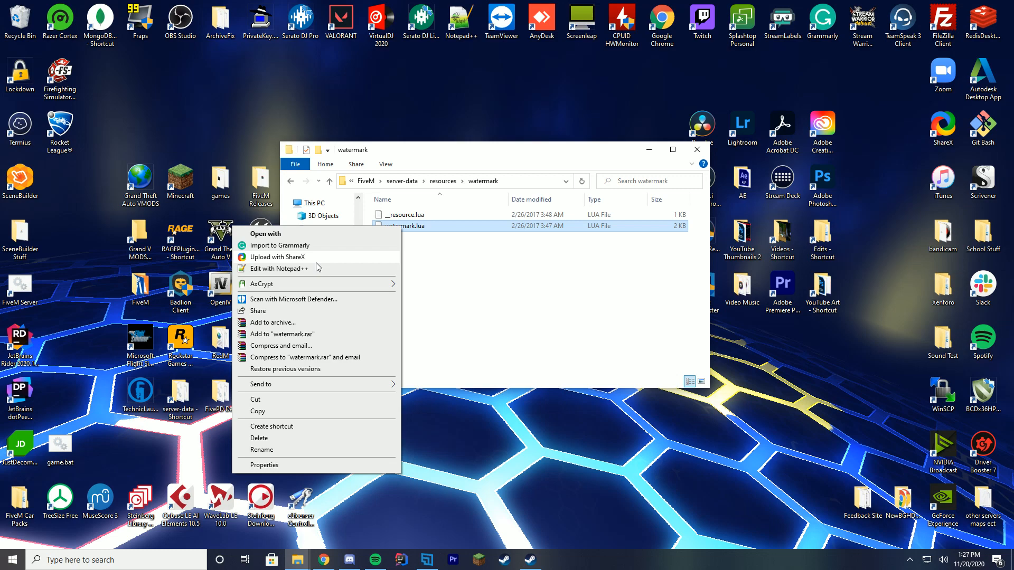
pyautogui.click(274, 268)
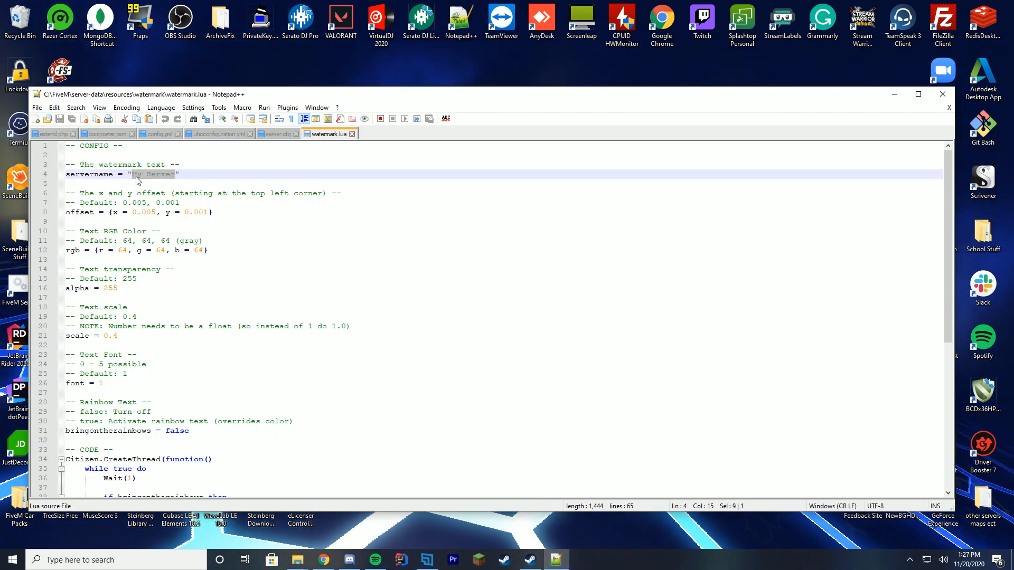
pyautogui.write('BGHDDevelopmen')
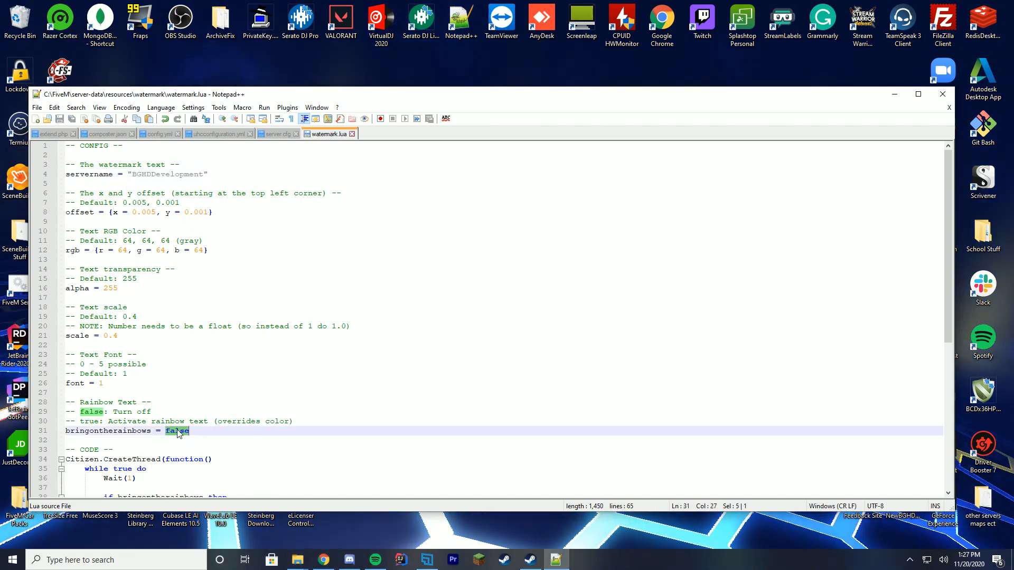
pyautogui.write('true')
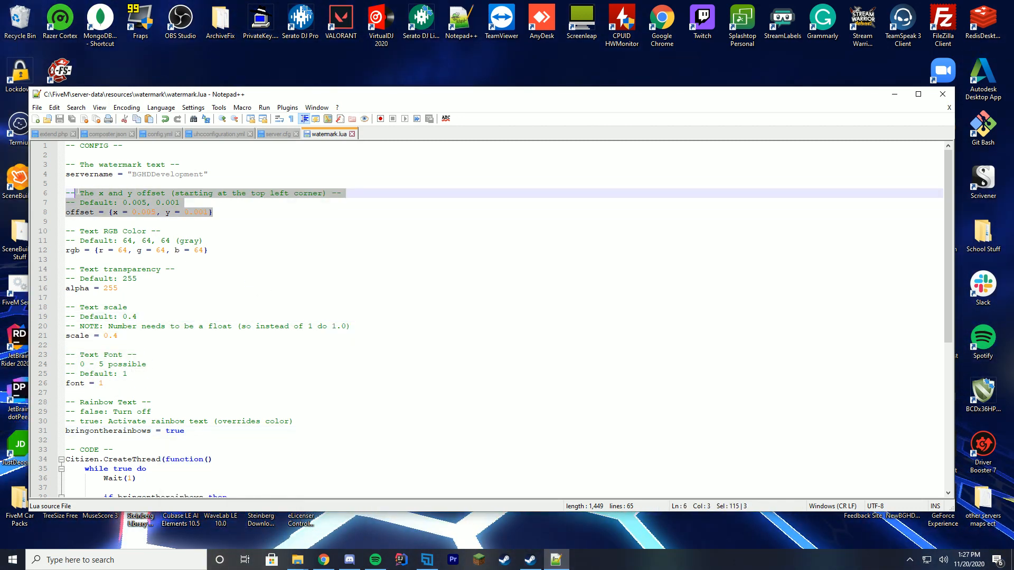
pyautogui.click(352, 212)
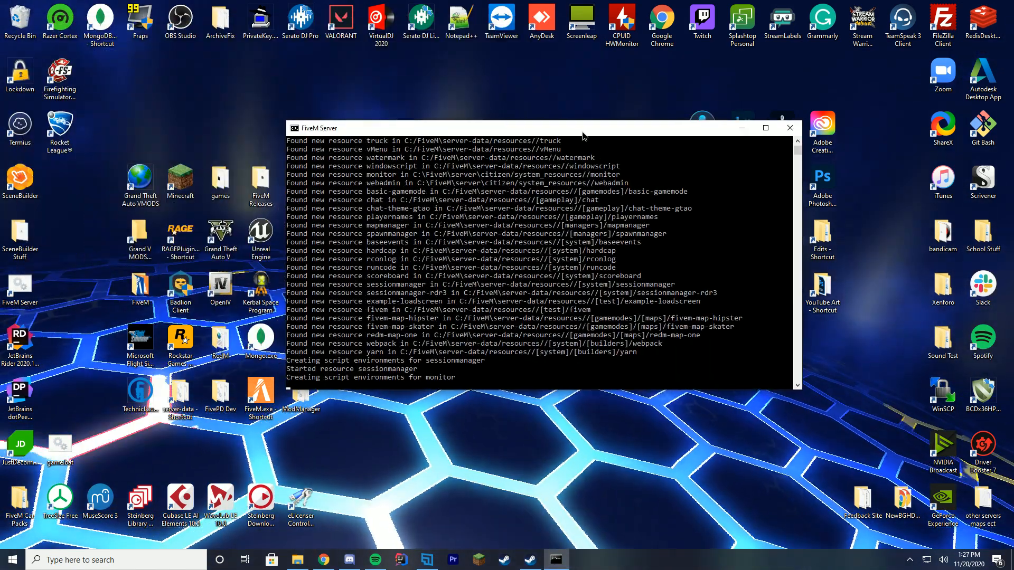
# Maximize the server console to check the Started resource lines, then minimize it.
pyautogui.click(766, 128)
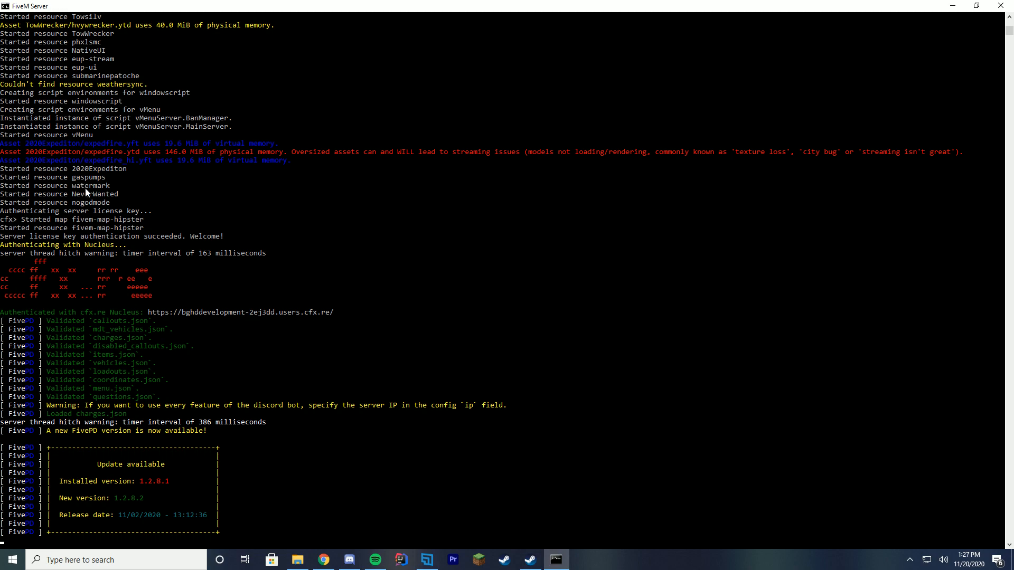
pyautogui.moveTo(112, 208)
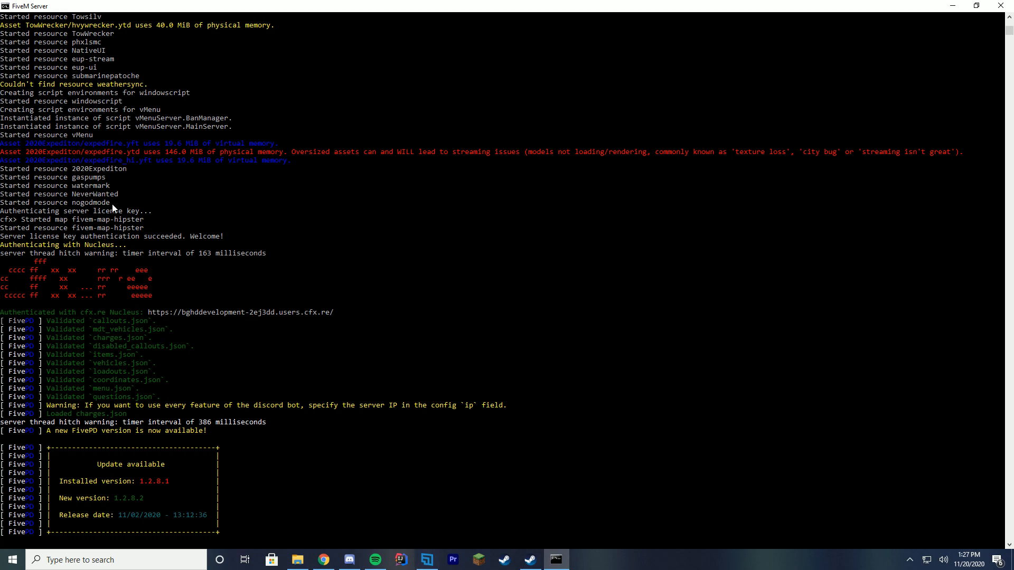
pyautogui.click(975, 6)
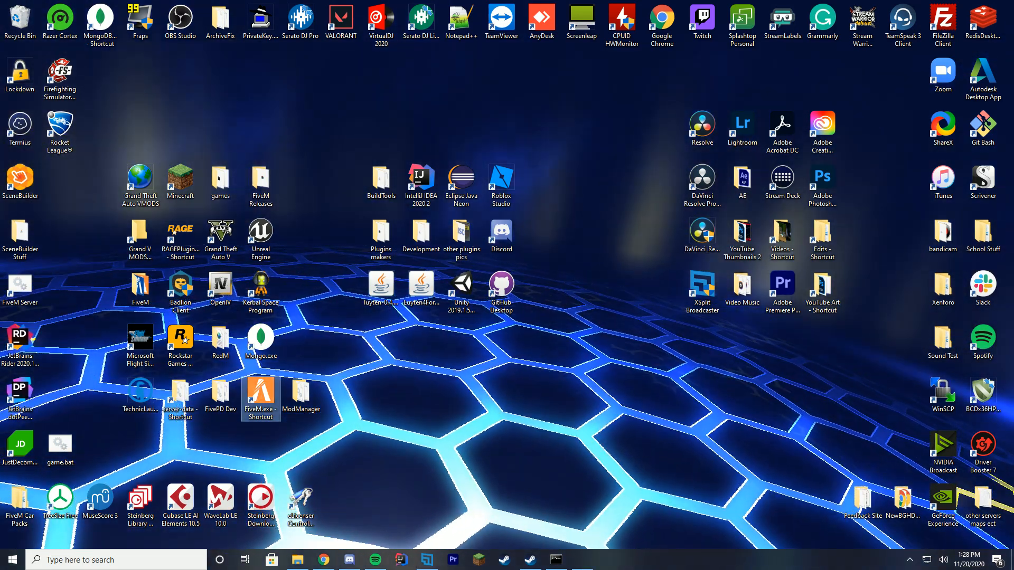
# Launch FiveM.exe, connect to the server and walk forward in the game world.
pyautogui.doubleClick(260, 393)
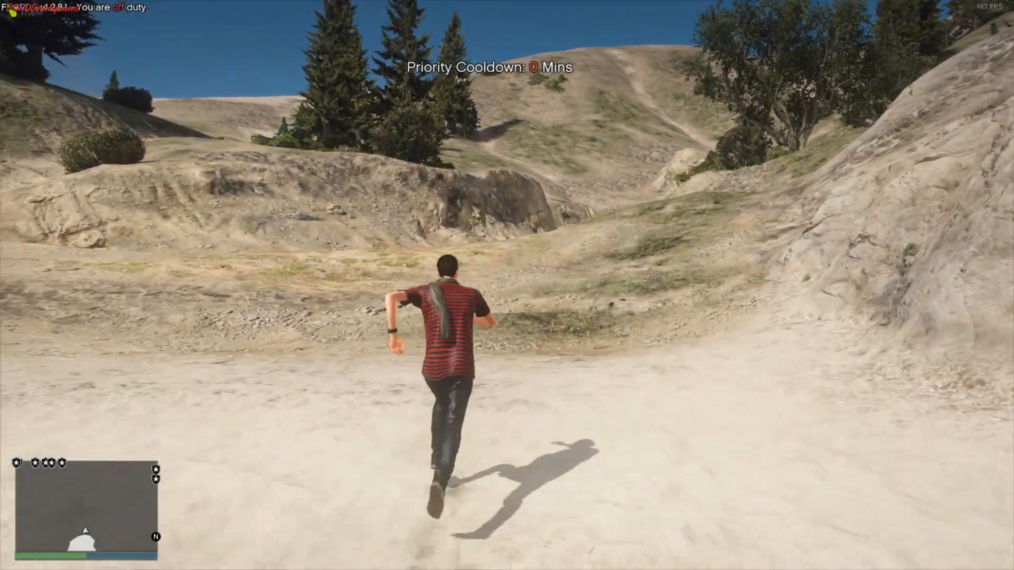
pyautogui.press('w')
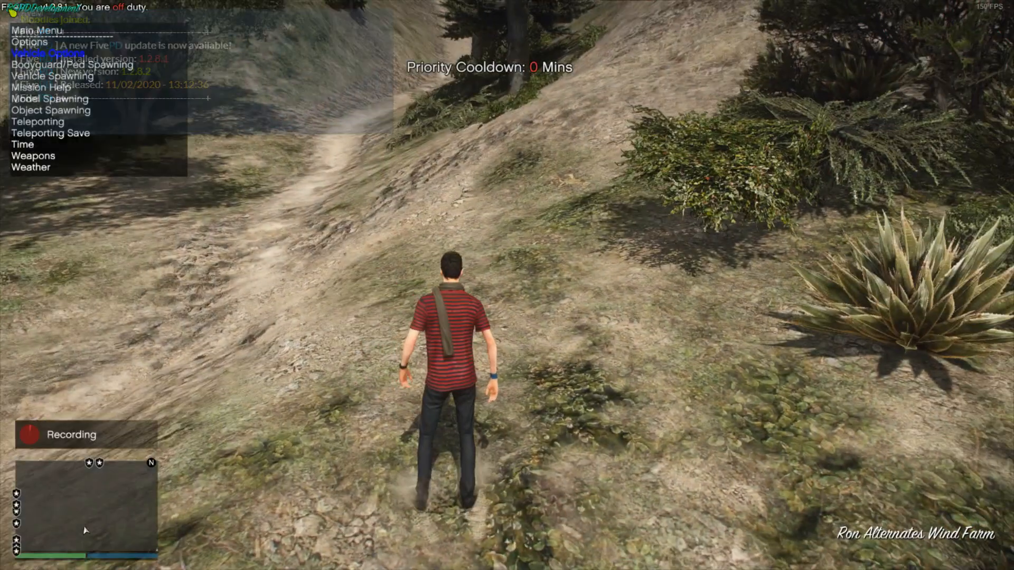
# Close the menu, toggle NoClip with F2 and fly around the map.
pyautogui.click(32, 155)
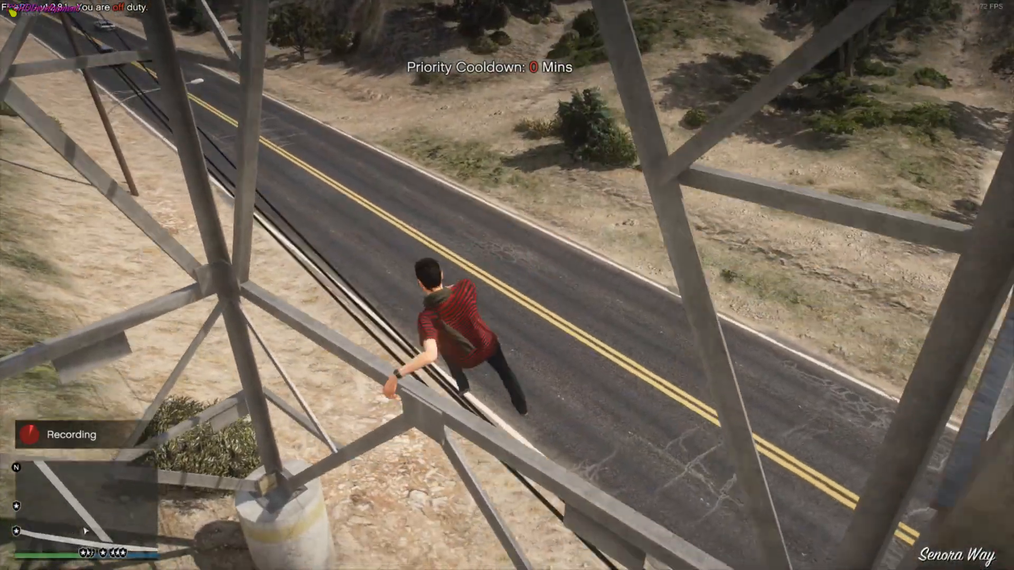
pyautogui.press('F2')
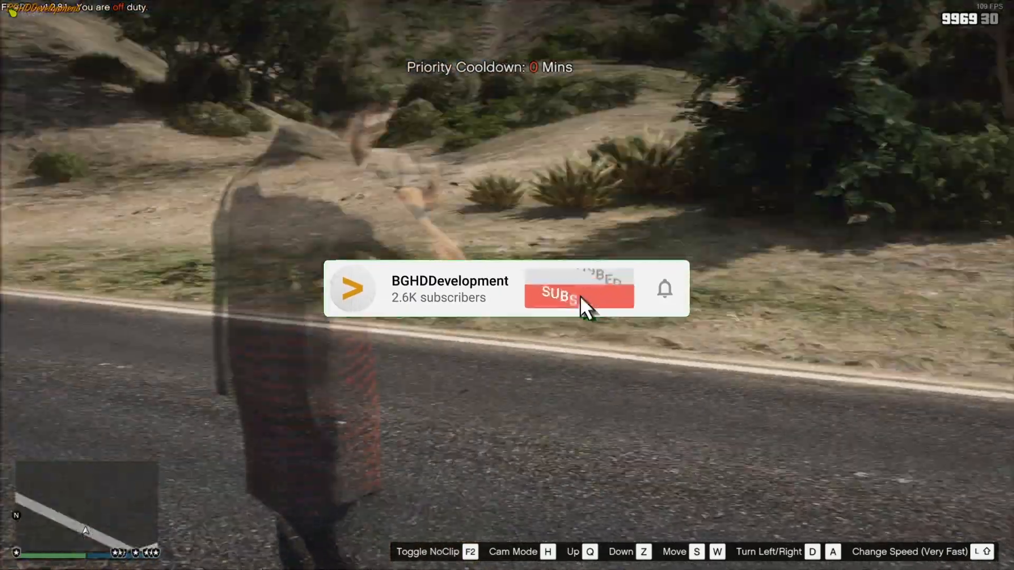
pyautogui.click(576, 298)
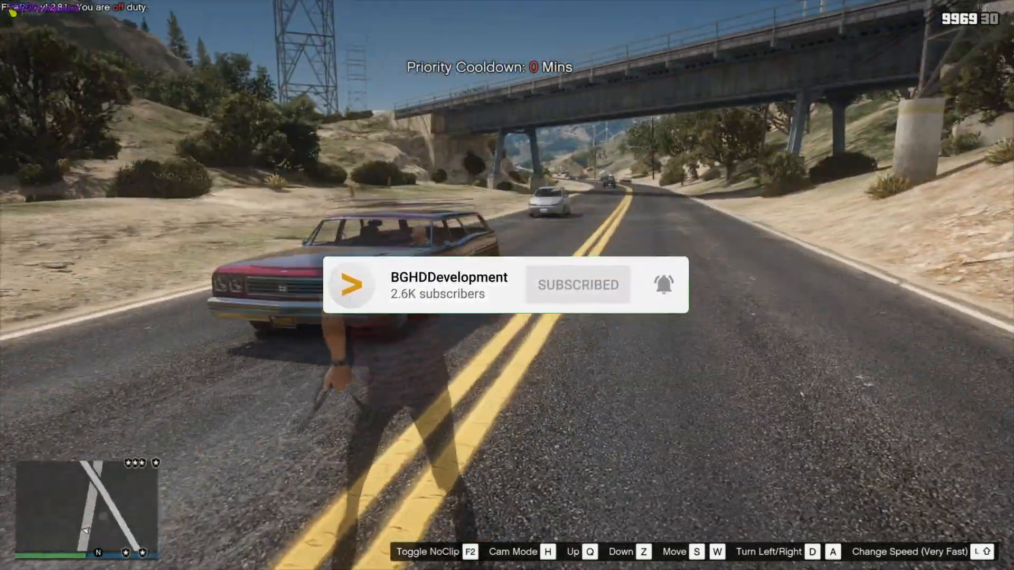